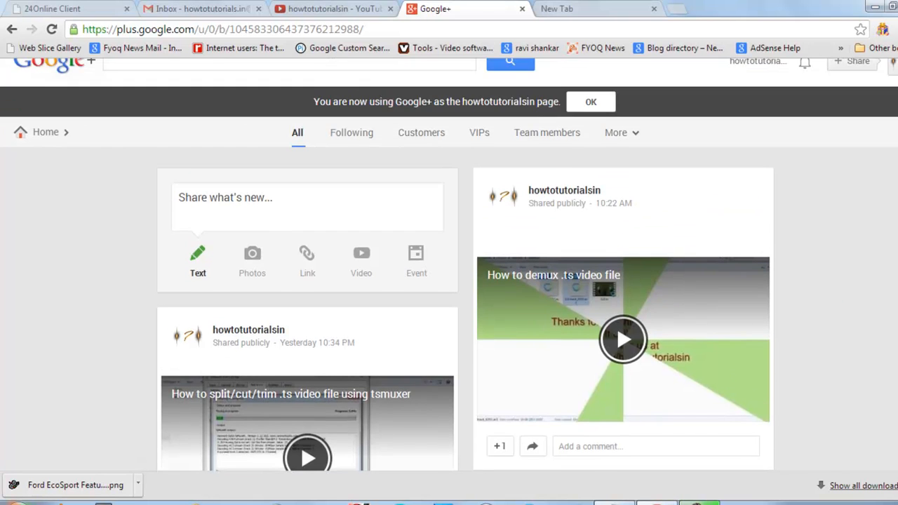
# - Scroll the howtotutorialsin page stream down to the blue Sony 3D glasses post
pyautogui.scroll(-3)
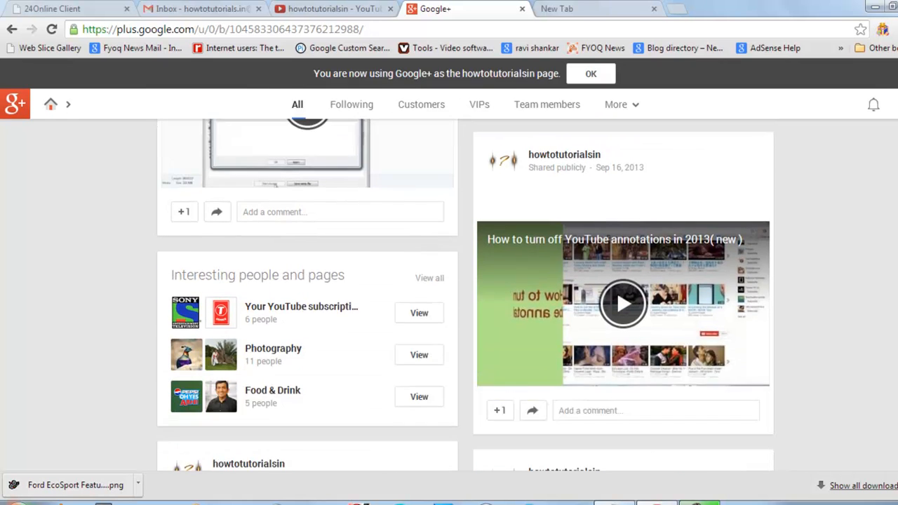
pyautogui.scroll(-3)
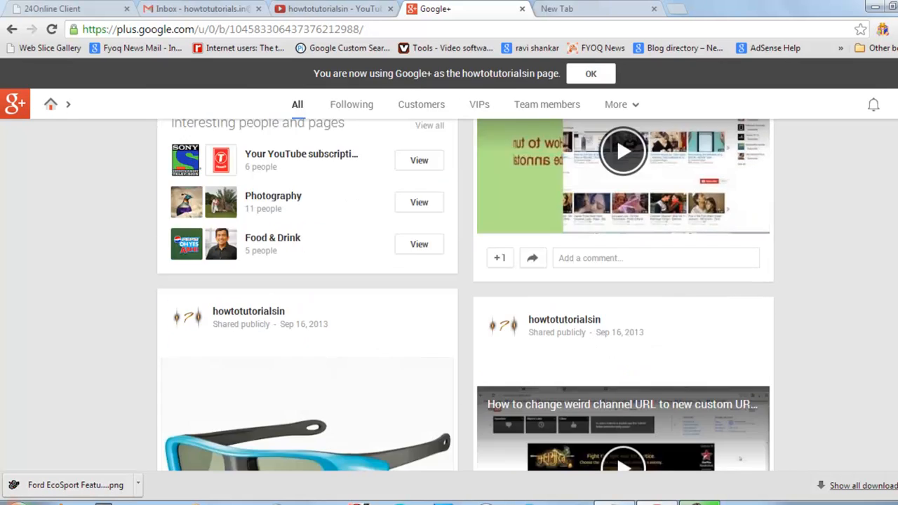
pyautogui.scroll(-3)
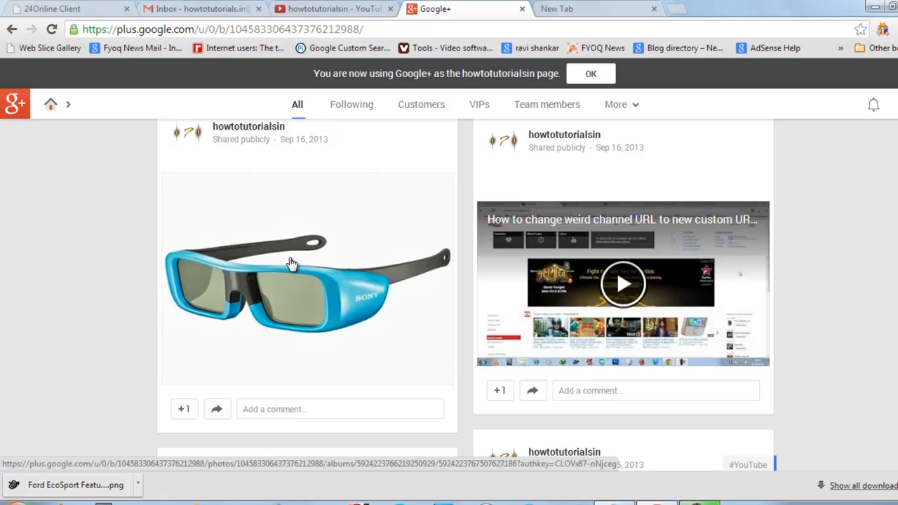
# - Open the blue Sony 3D glasses image in the photo viewer
pyautogui.click(291, 280)
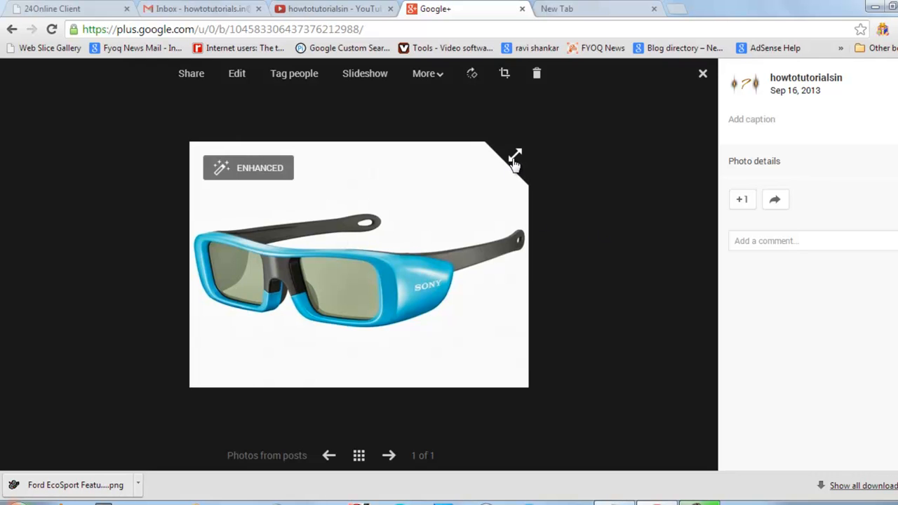
pyautogui.moveTo(232, 100)
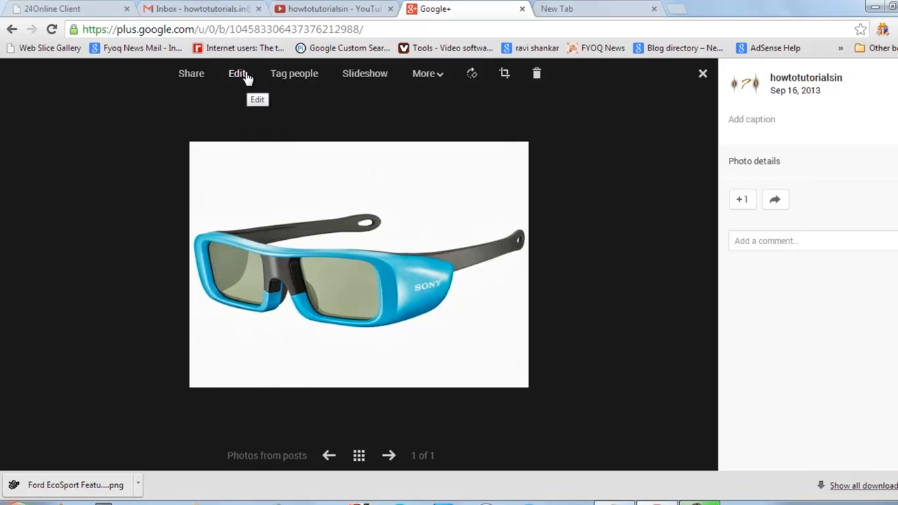
# - Enter Edit mode on the glasses photo and close the 'previously shared' banner
pyautogui.click(238, 73)
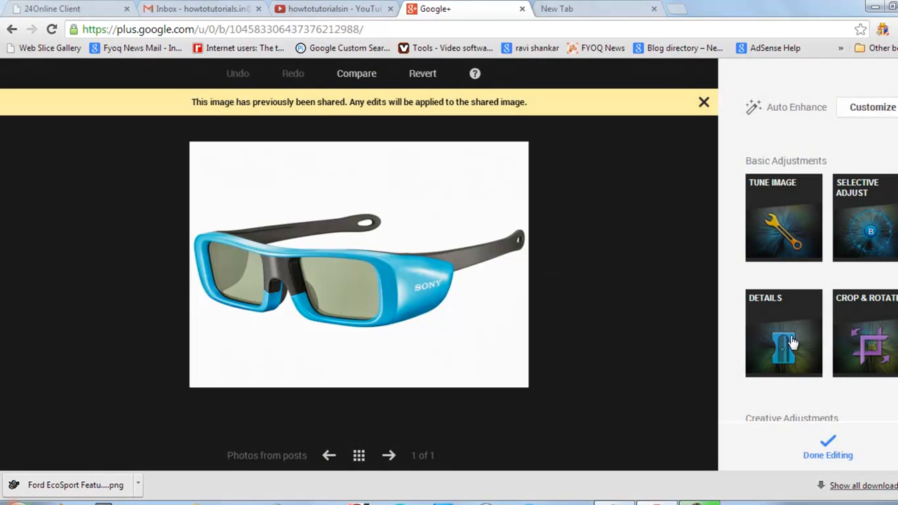
pyautogui.moveTo(870, 183)
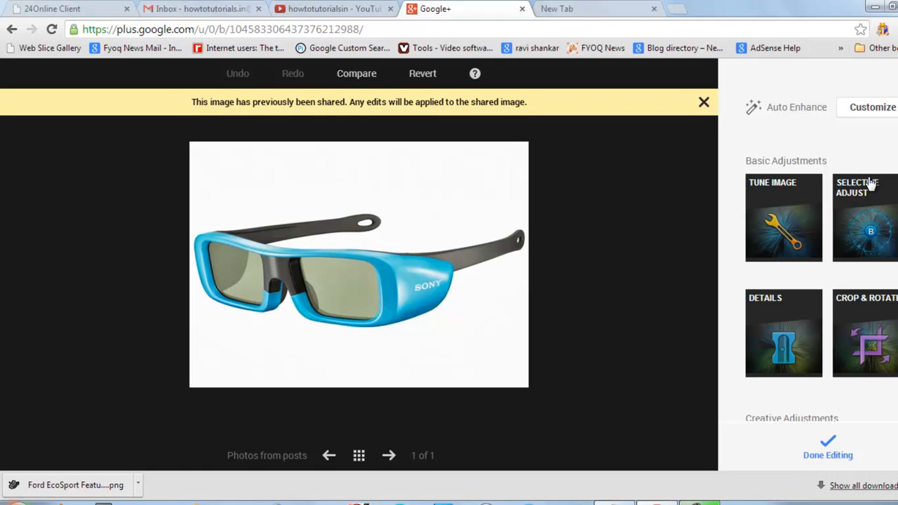
pyautogui.click(703, 102)
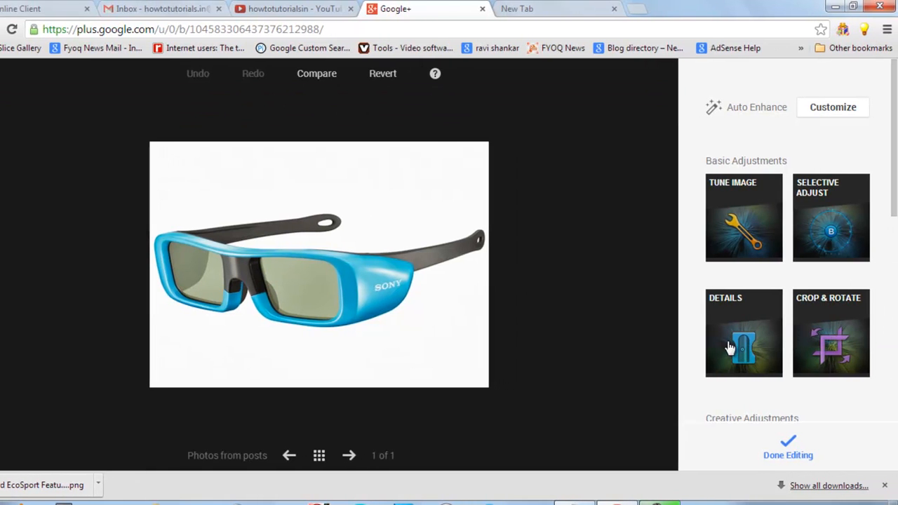
pyautogui.moveTo(831, 326)
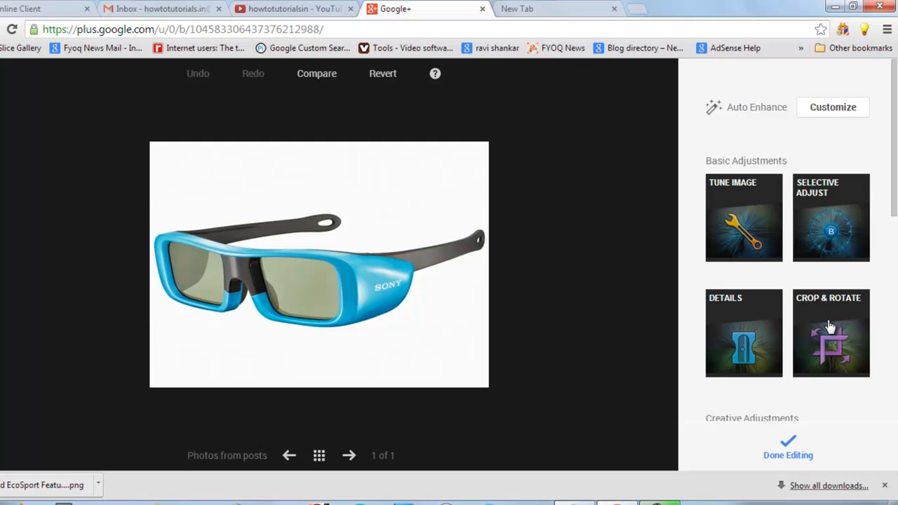
# - Crop the photo's bottom edge up to just below the glasses and apply
pyautogui.click(831, 333)
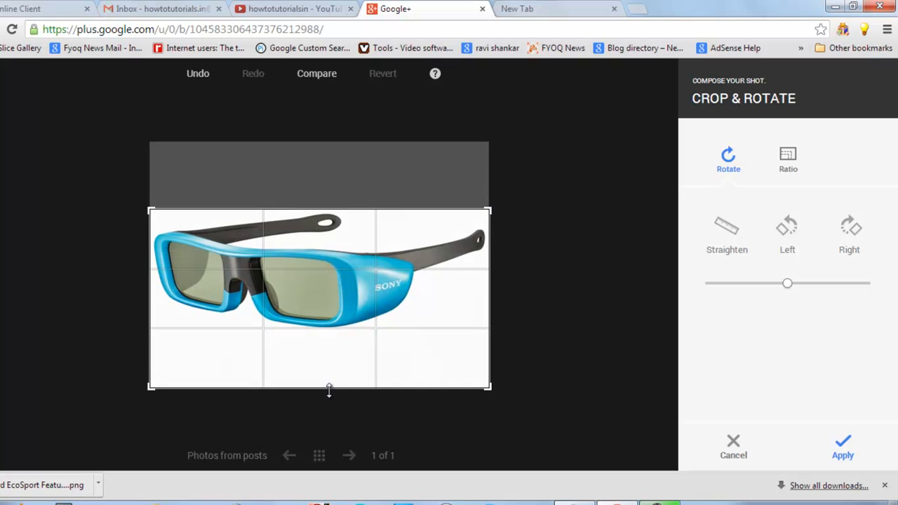
pyautogui.moveTo(329, 390); pyautogui.dragTo(334, 335)
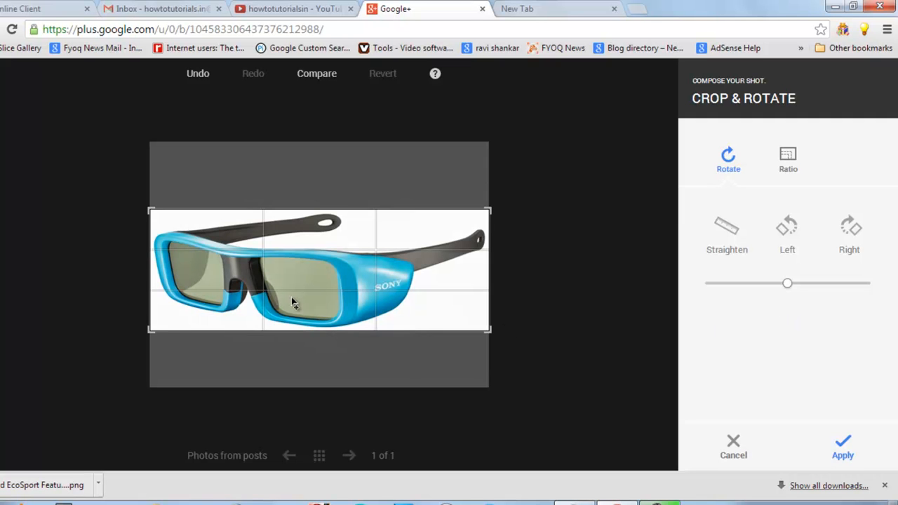
pyautogui.click(843, 447)
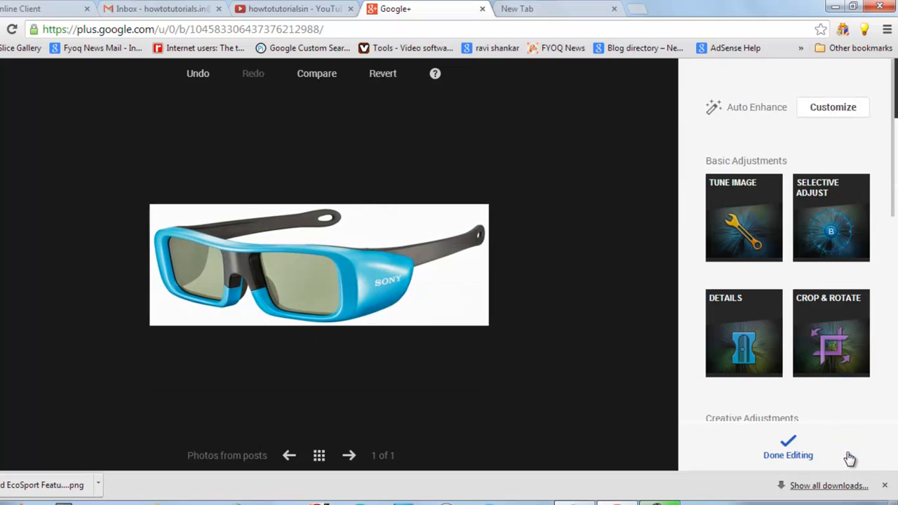
pyautogui.moveTo(337, 158)
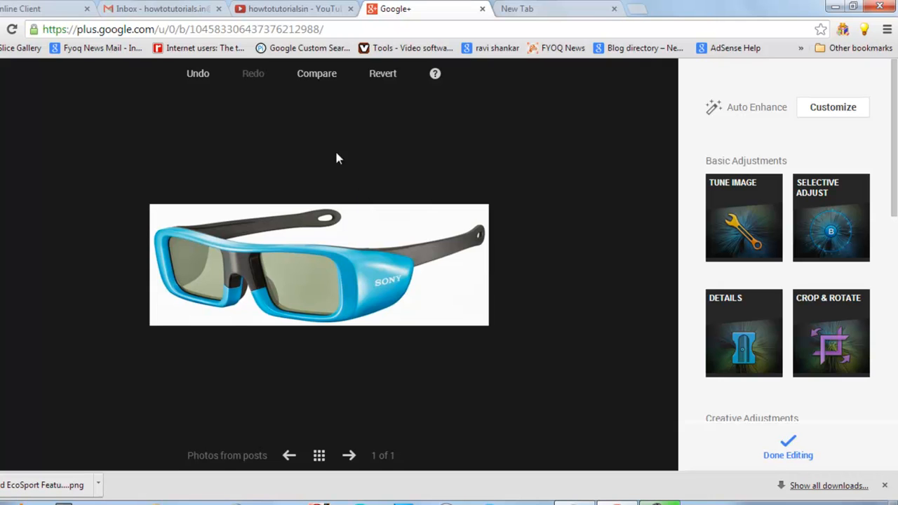
pyautogui.moveTo(788, 455)
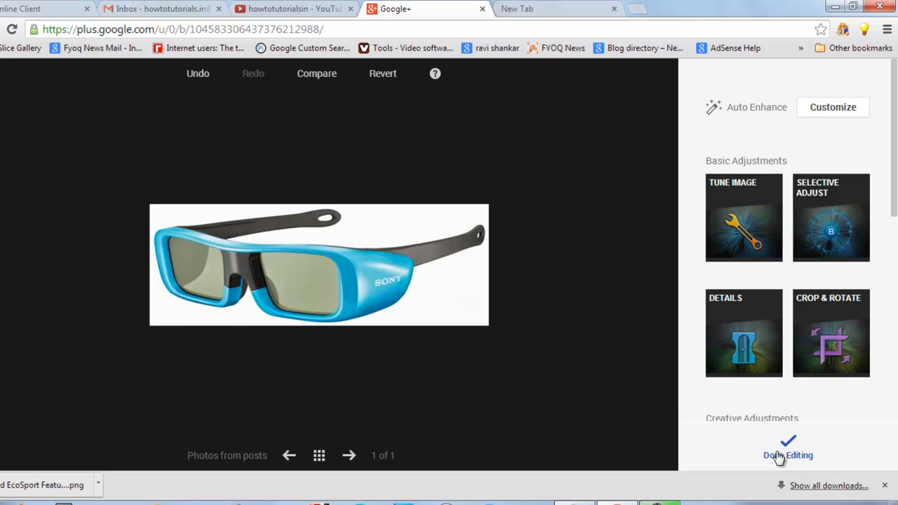
# - Choose Done Editing to keep the cropped glasses photo
pyautogui.click(788, 455)
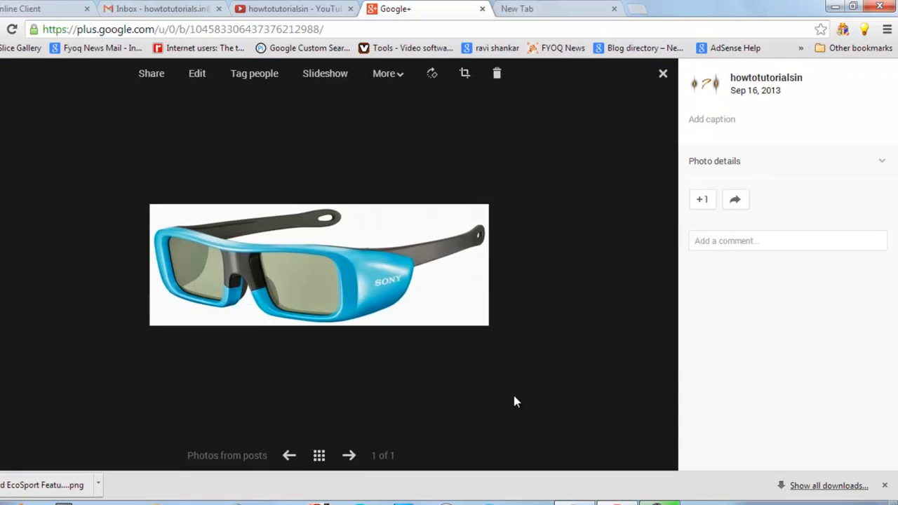
pyautogui.moveTo(256, 206)
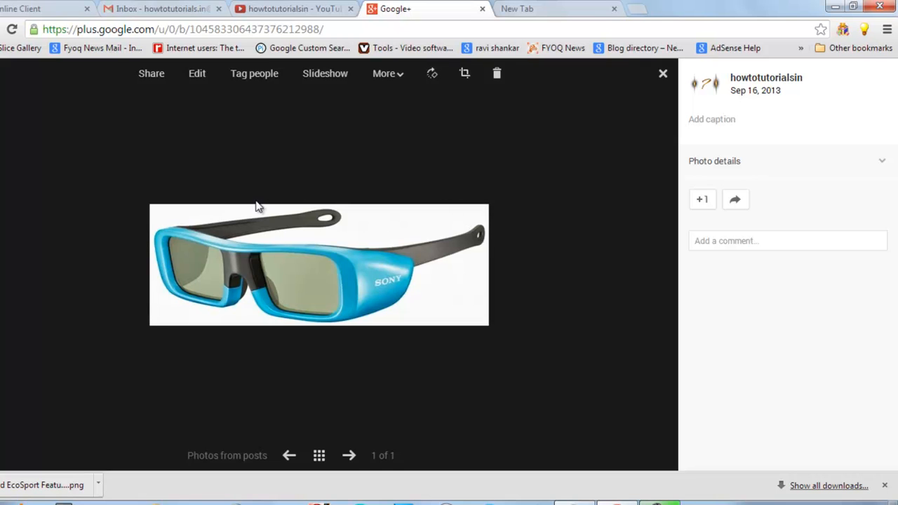
pyautogui.moveTo(271, 209)
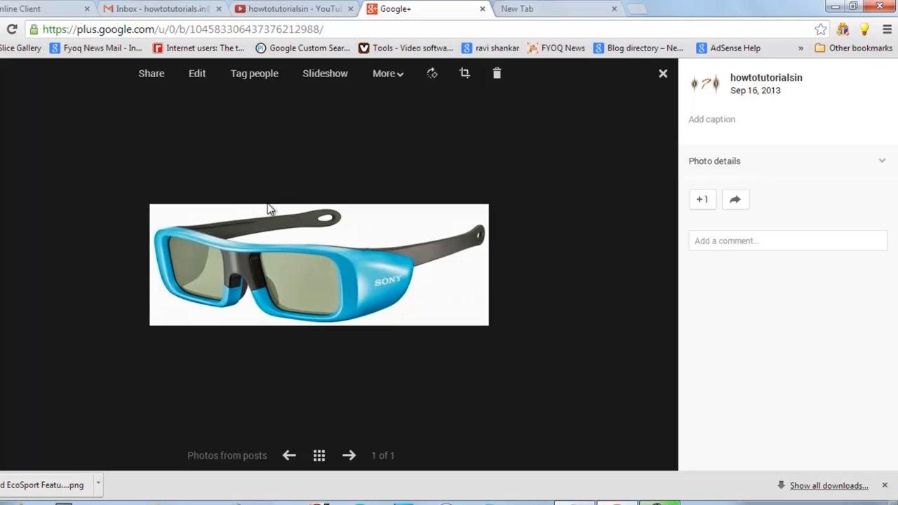
pyautogui.moveTo(151, 73)
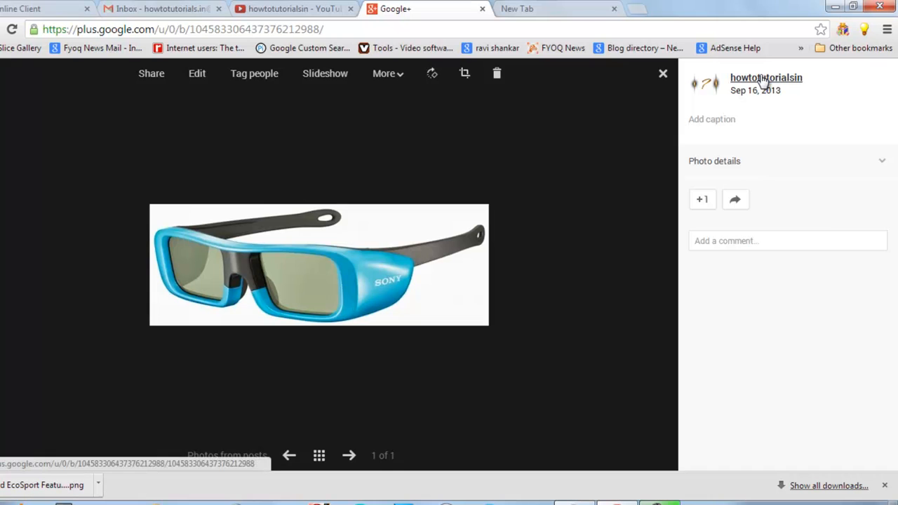
# - Go to the howtotutorialsin page profile and show its Photos tab
pyautogui.click(663, 73)
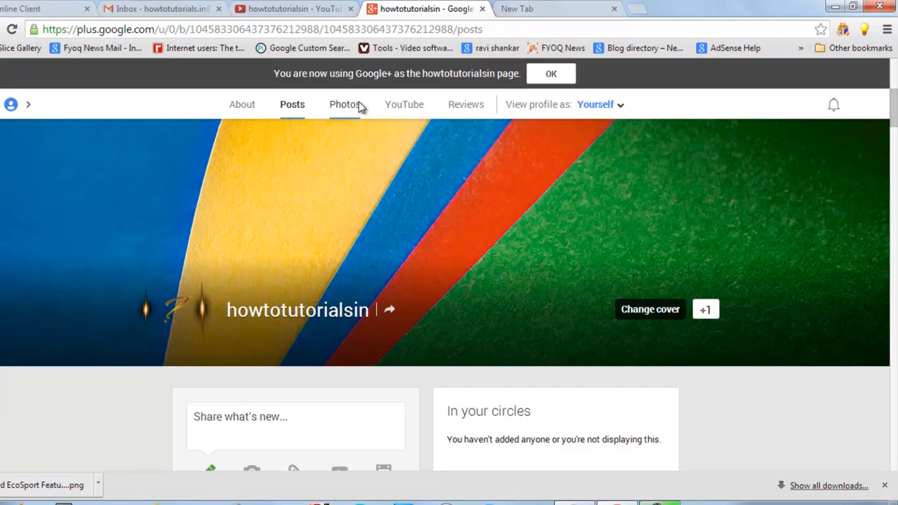
pyautogui.click(345, 104)
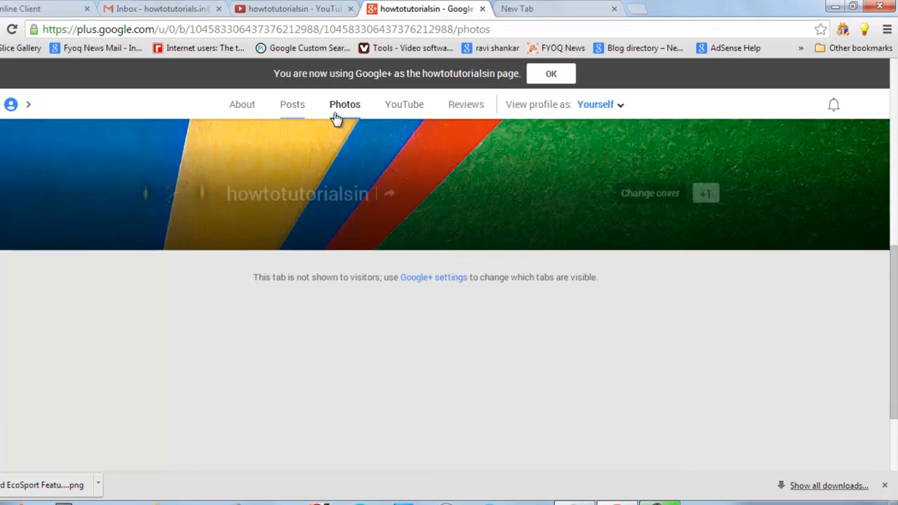
pyautogui.click(344, 104)
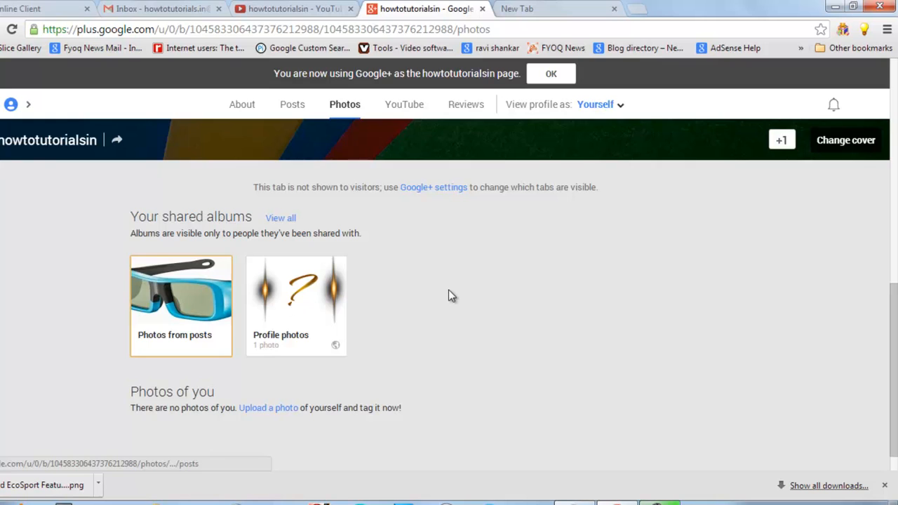